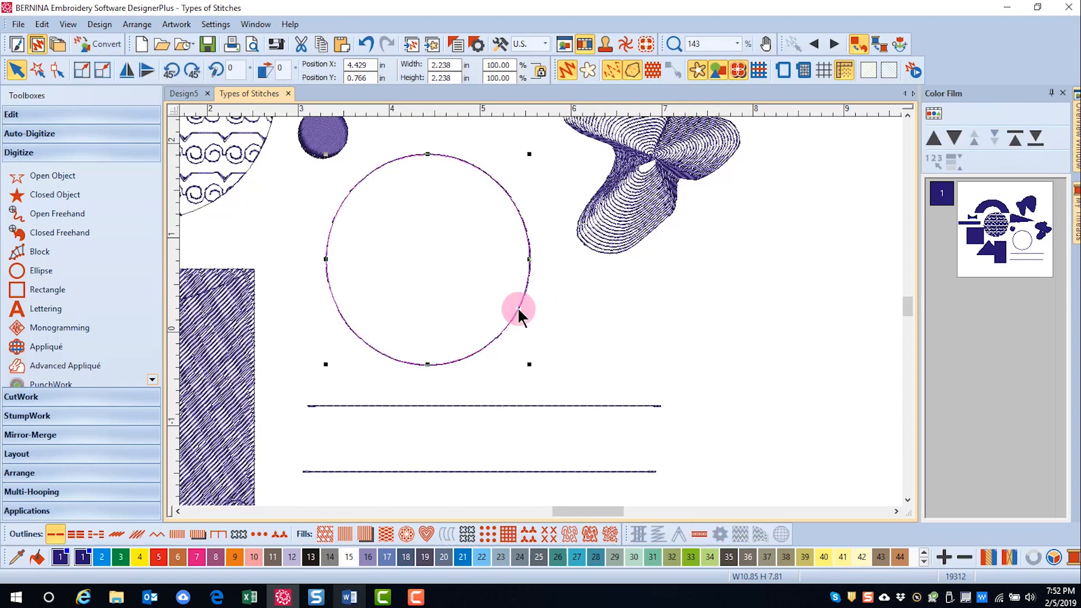
Select the circle and bring up its outline stitch properties for the satin border
{"action": "left_click_drag", "start_coordinate": [519, 308], "coordinate": [430, 385]}
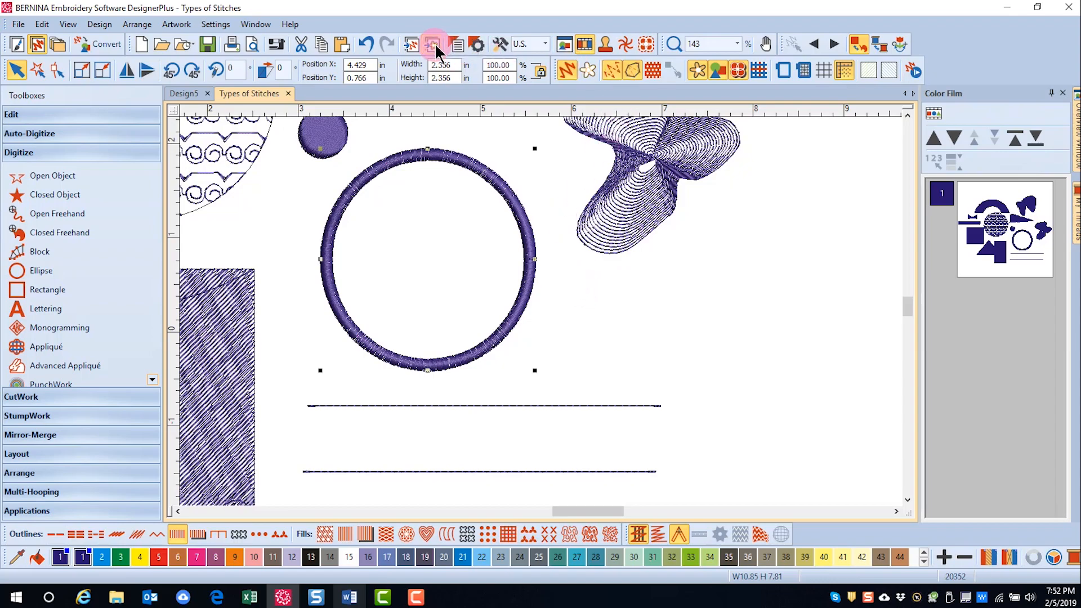
{"action": "left_click", "coordinate": [433, 44]}
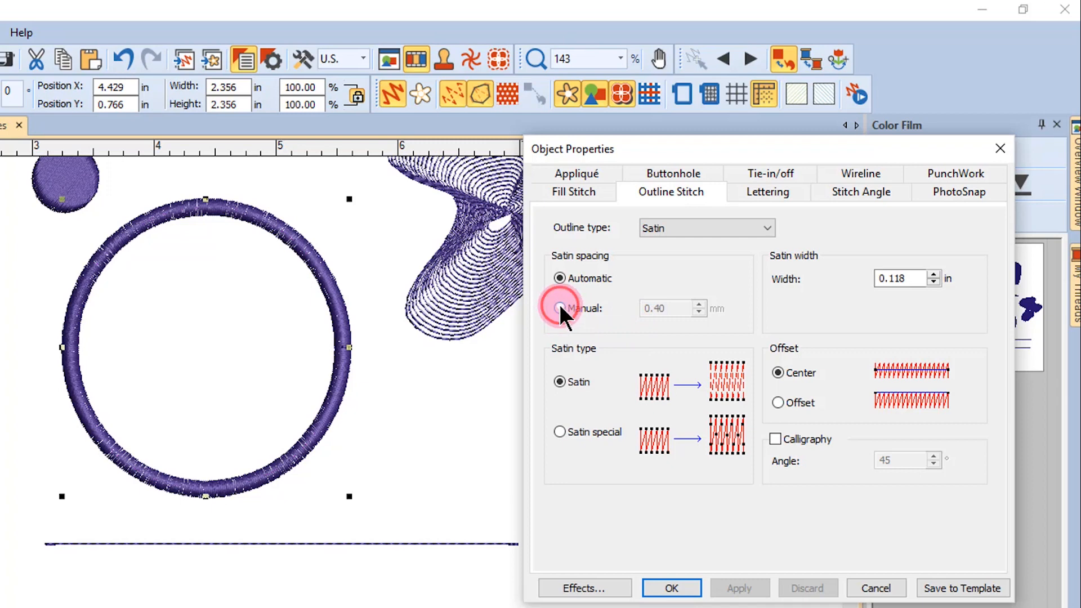
Set the circle's satin spacing to Manual 0.50 mm and apply it
{"action": "left_click", "coordinate": [559, 307]}
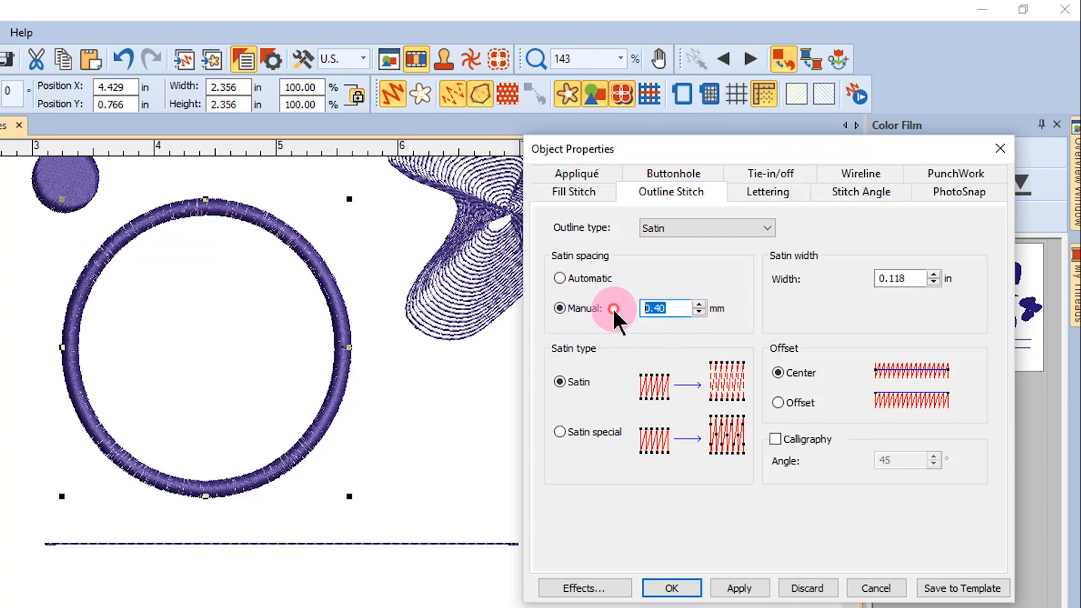
{"action": "type", "text": ".5"}
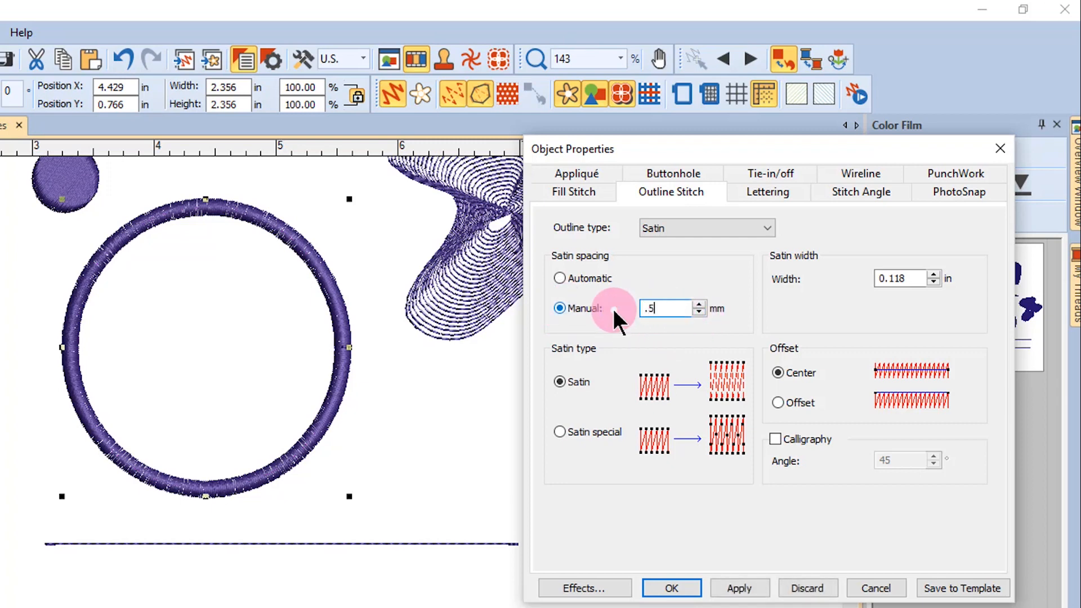
{"action": "left_click", "coordinate": [739, 588]}
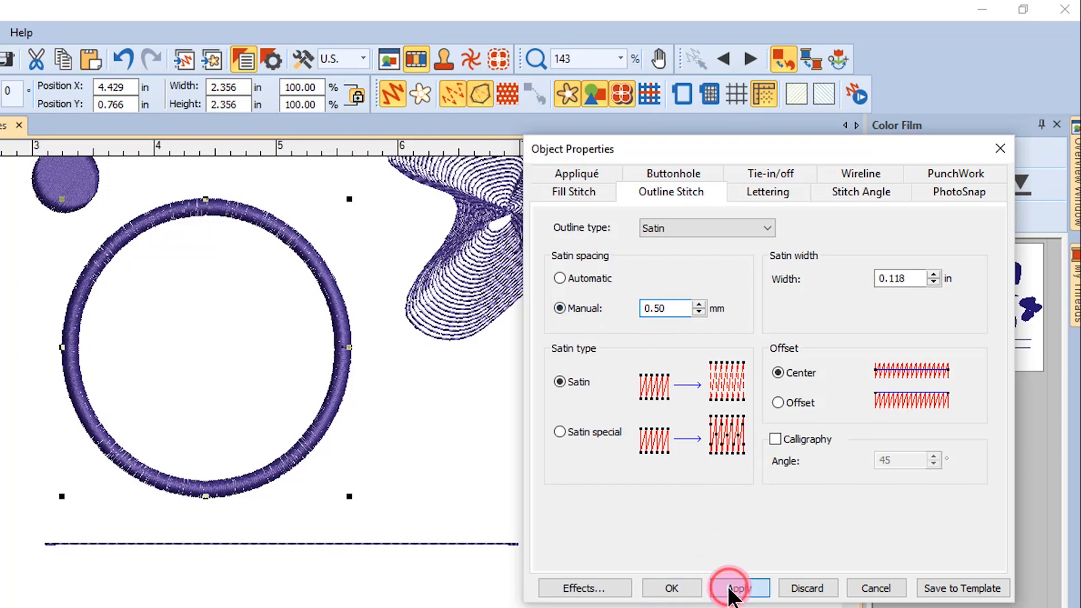
{"action": "left_click", "coordinate": [739, 588]}
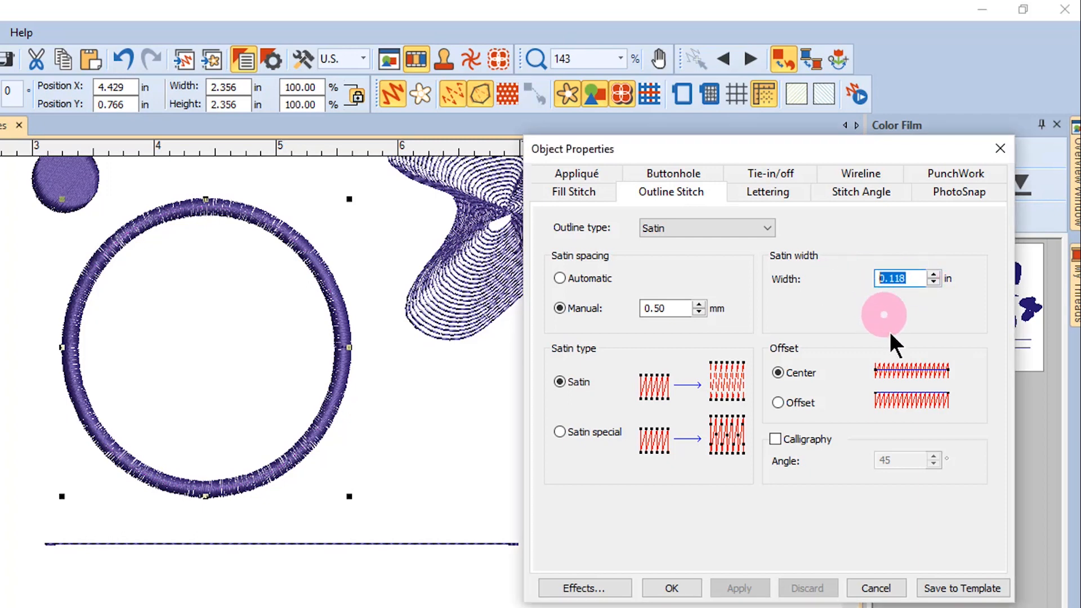
Set the circle's satin width to 5 mm (0.197 in) and apply it
{"action": "type", "text": "5 mm"}
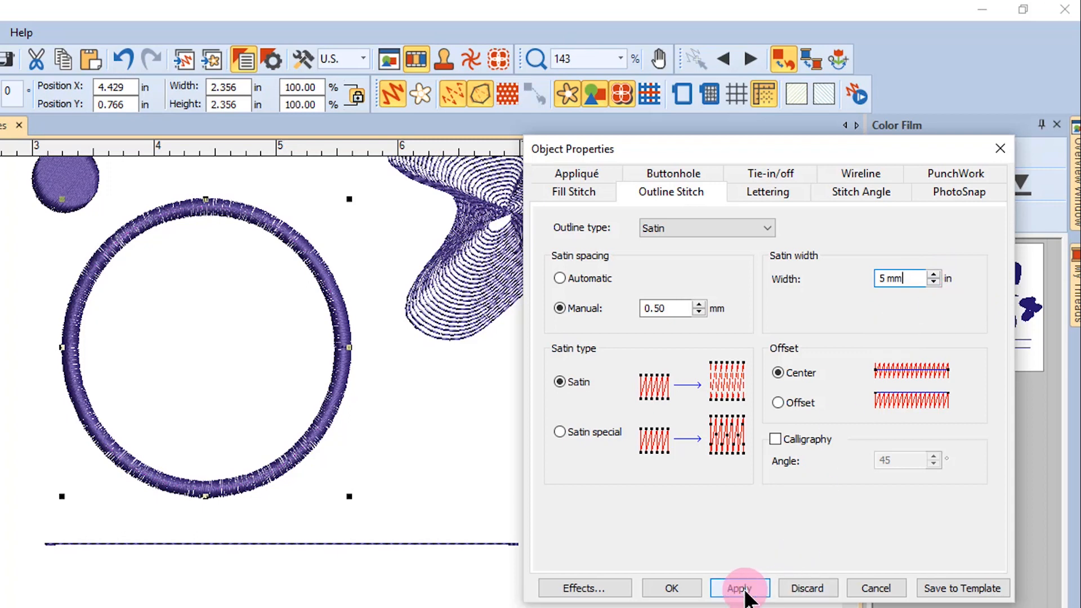
{"action": "left_click", "coordinate": [739, 588]}
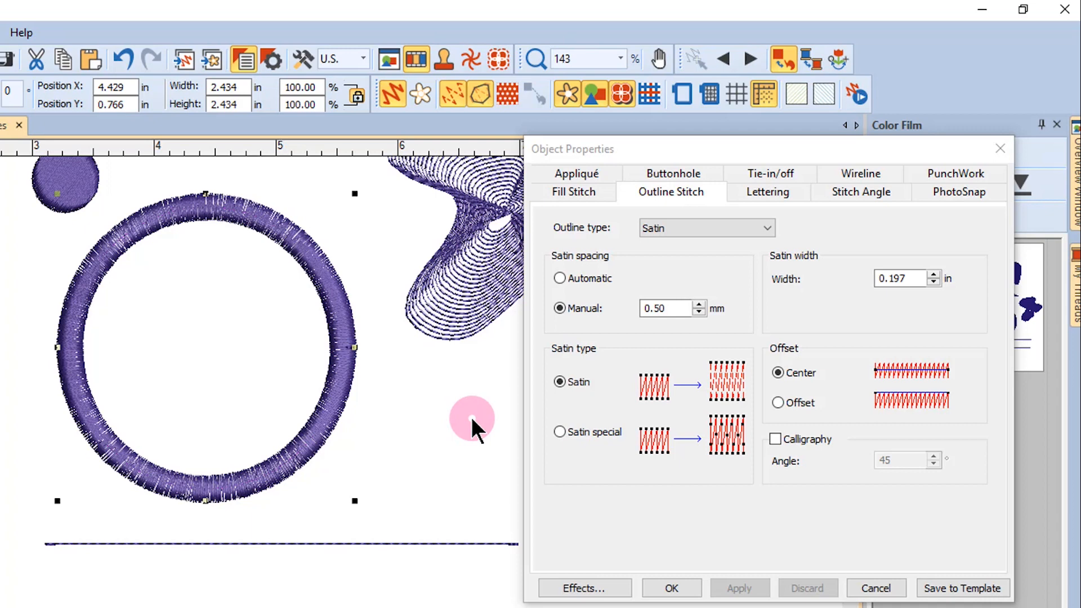
{"action": "mouse_move", "coordinate": [348, 397]}
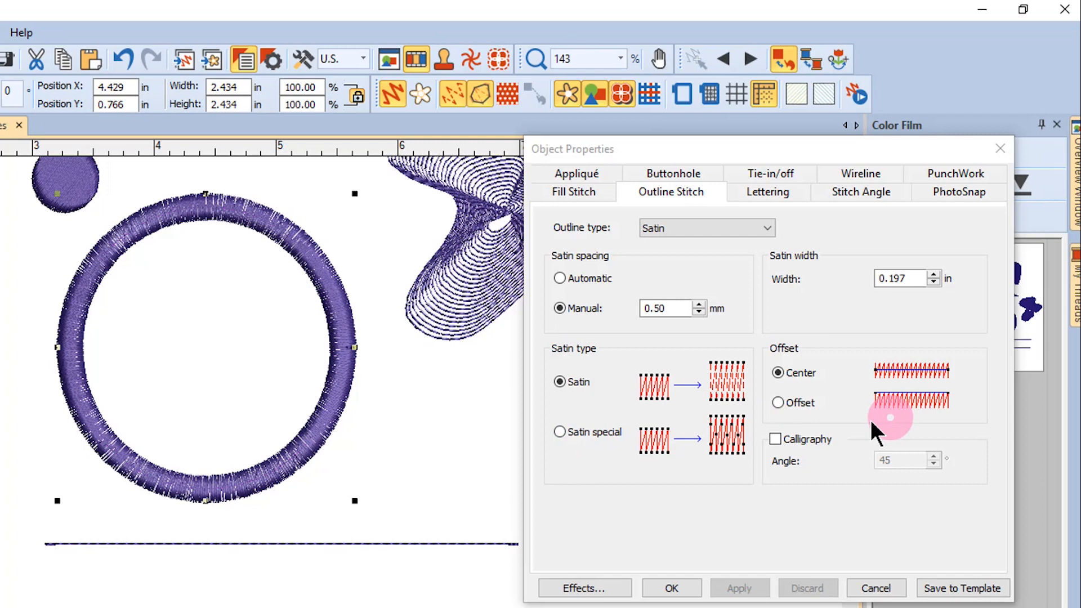
{"action": "mouse_move", "coordinate": [864, 428]}
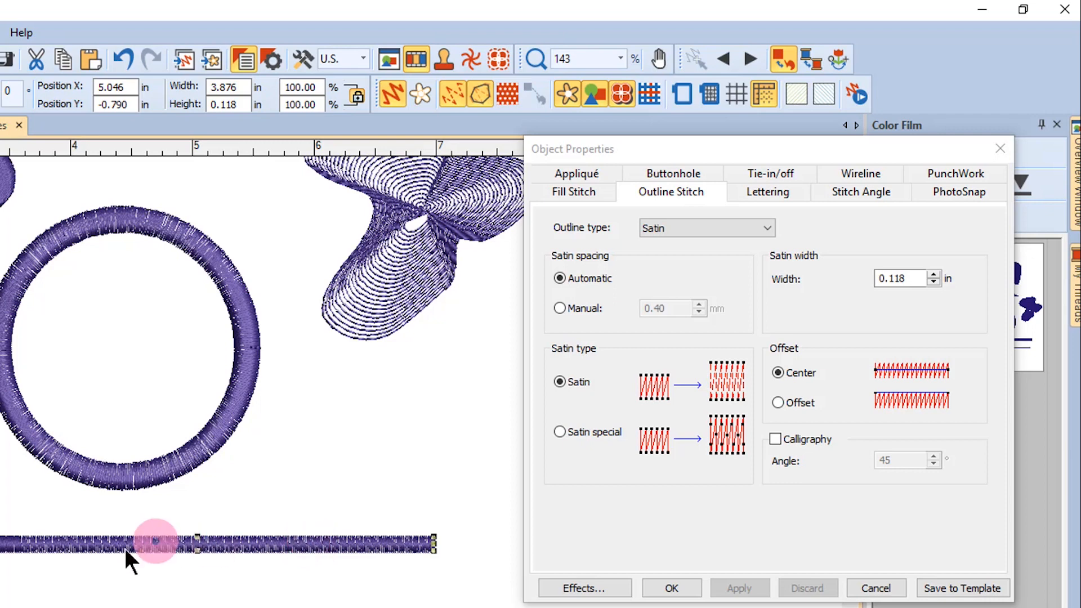
{"action": "mouse_move", "coordinate": [374, 552]}
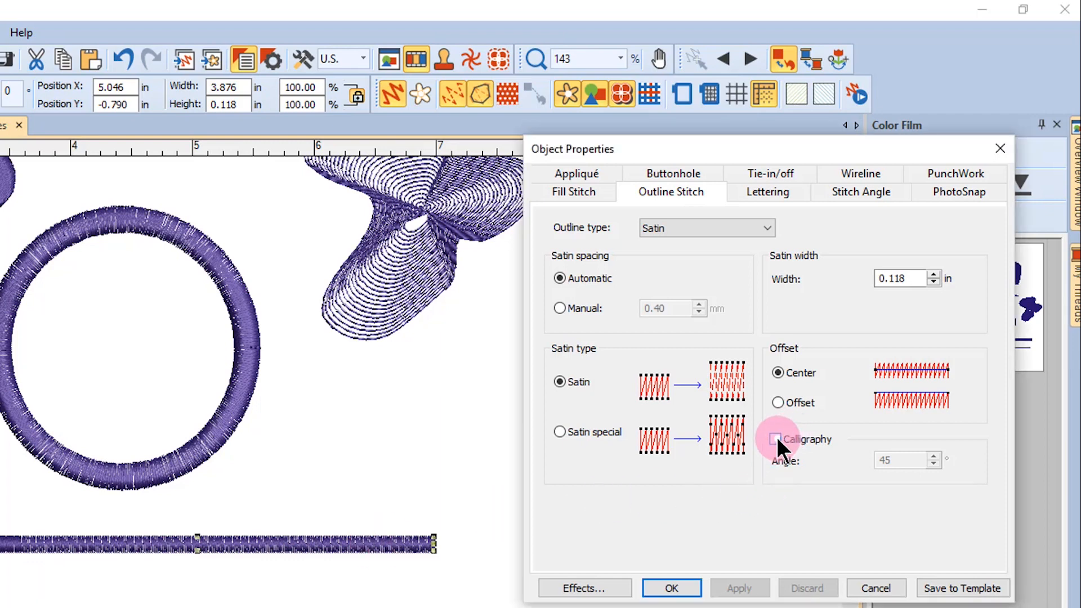
Enable Calligraphy at a 45° angle on the upper satin bar and apply it
{"action": "left_click", "coordinate": [775, 439]}
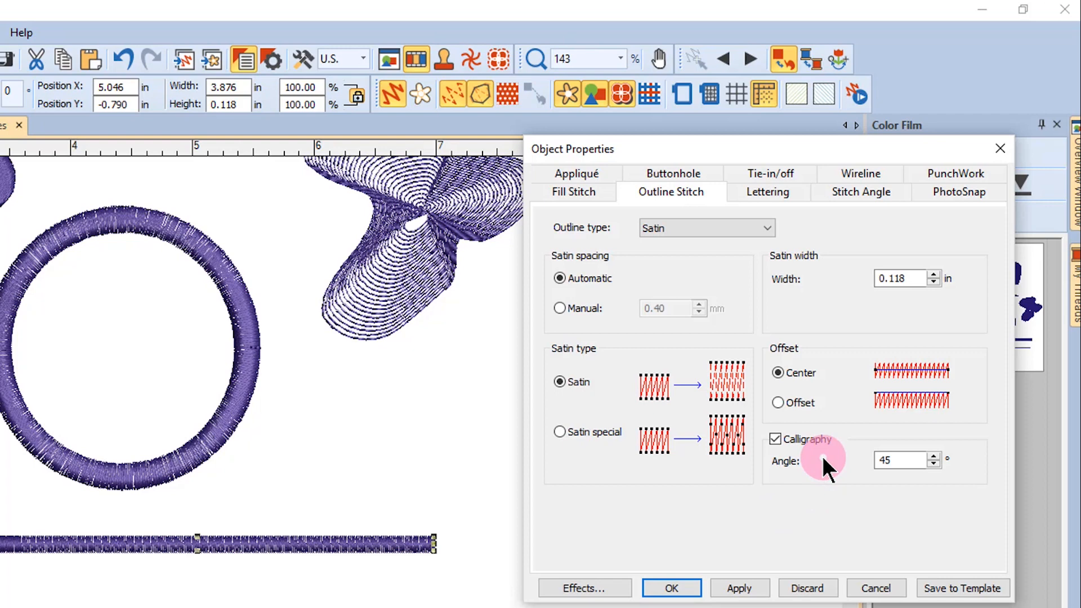
{"action": "left_click", "coordinate": [738, 587]}
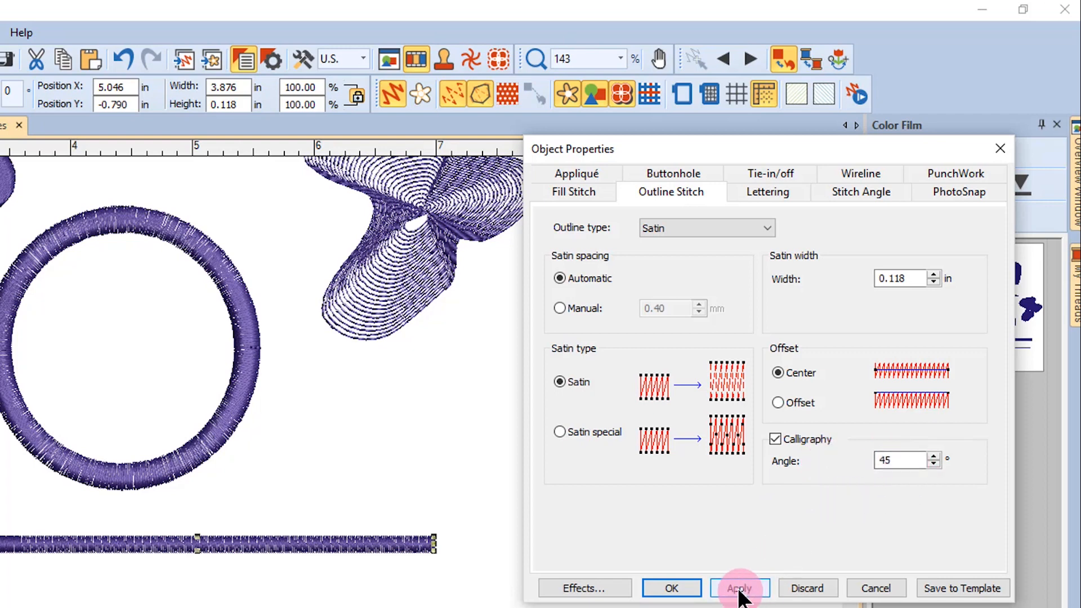
{"action": "left_click", "coordinate": [739, 588]}
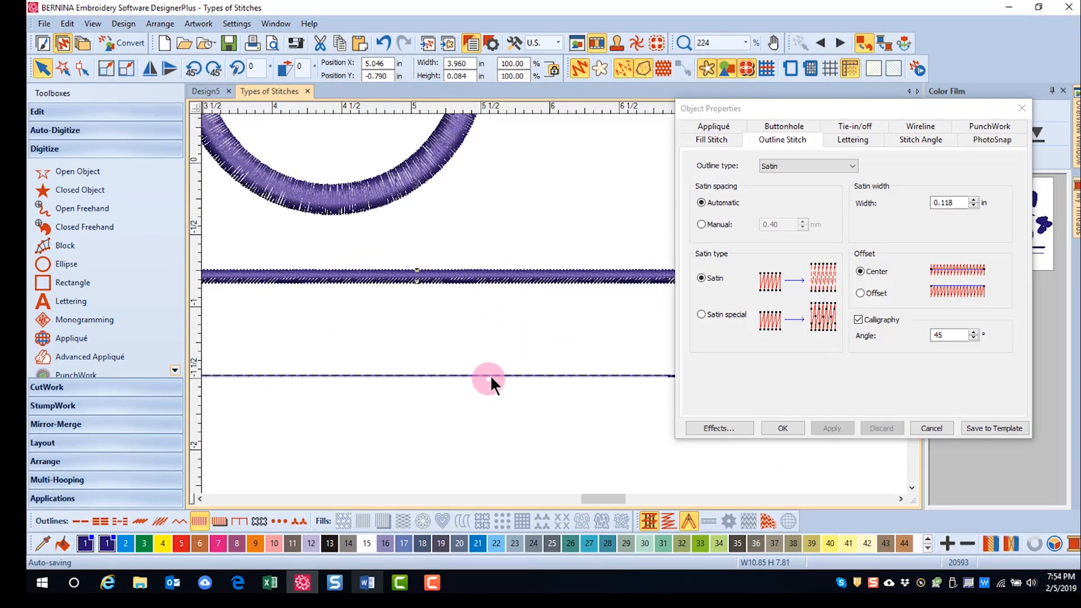
Make the lower straight line a Raised Satin outline with three layers
{"action": "left_click", "coordinate": [219, 521]}
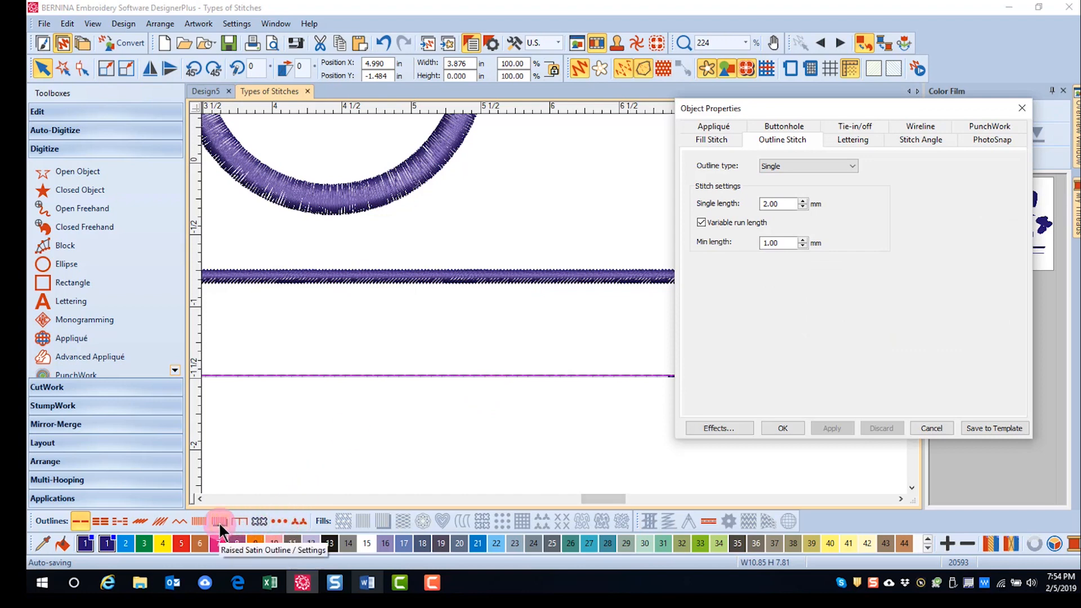
{"action": "left_click", "coordinate": [219, 521]}
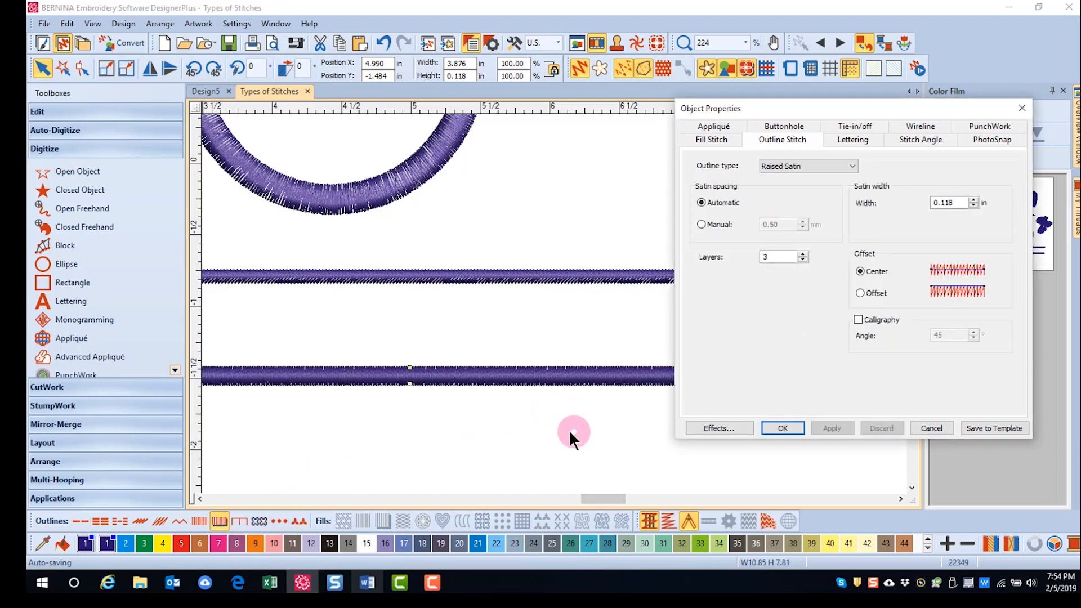